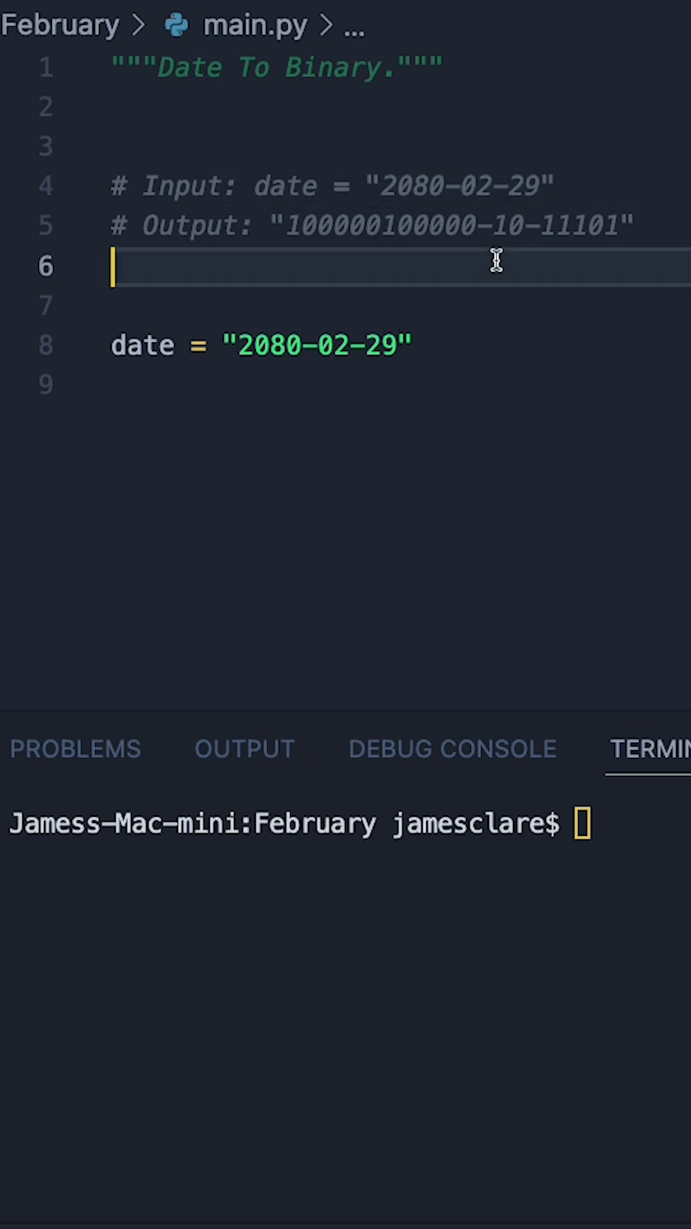
{"action": "mouse_move", "coordinate": [320, 306]}
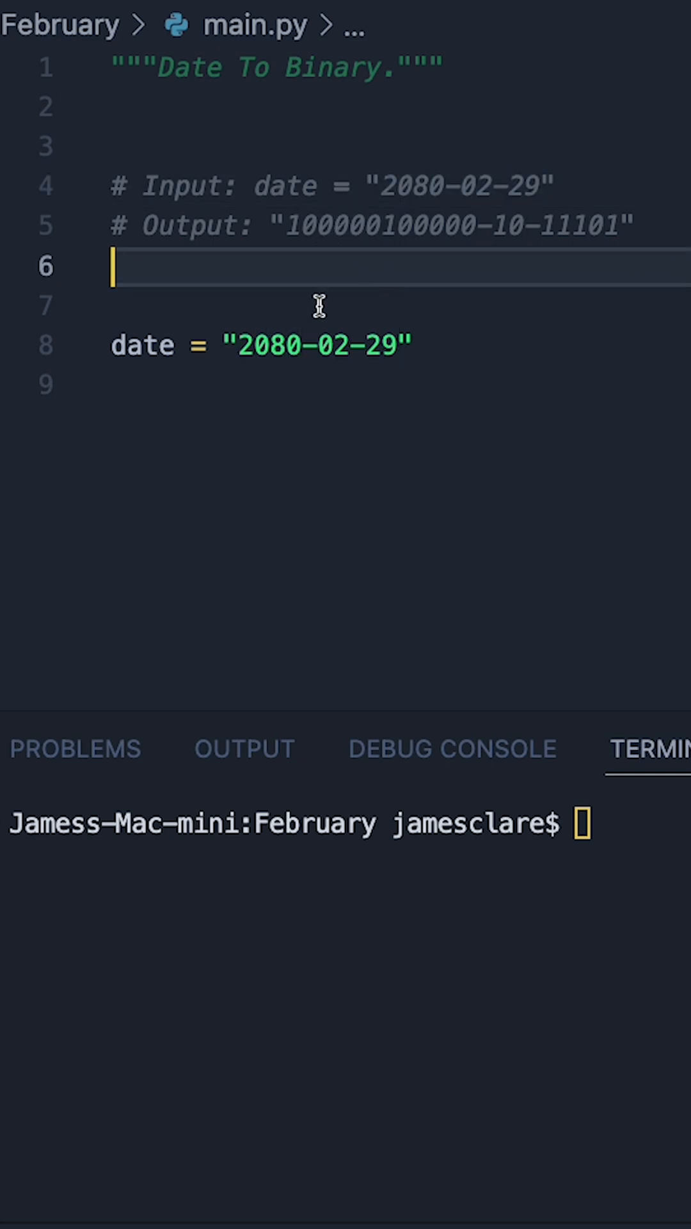
- Add date = date.split("-") with print(date) and run main.py, showing ['2080', '02', '29']
{"action": "double_click", "coordinate": [510, 225]}
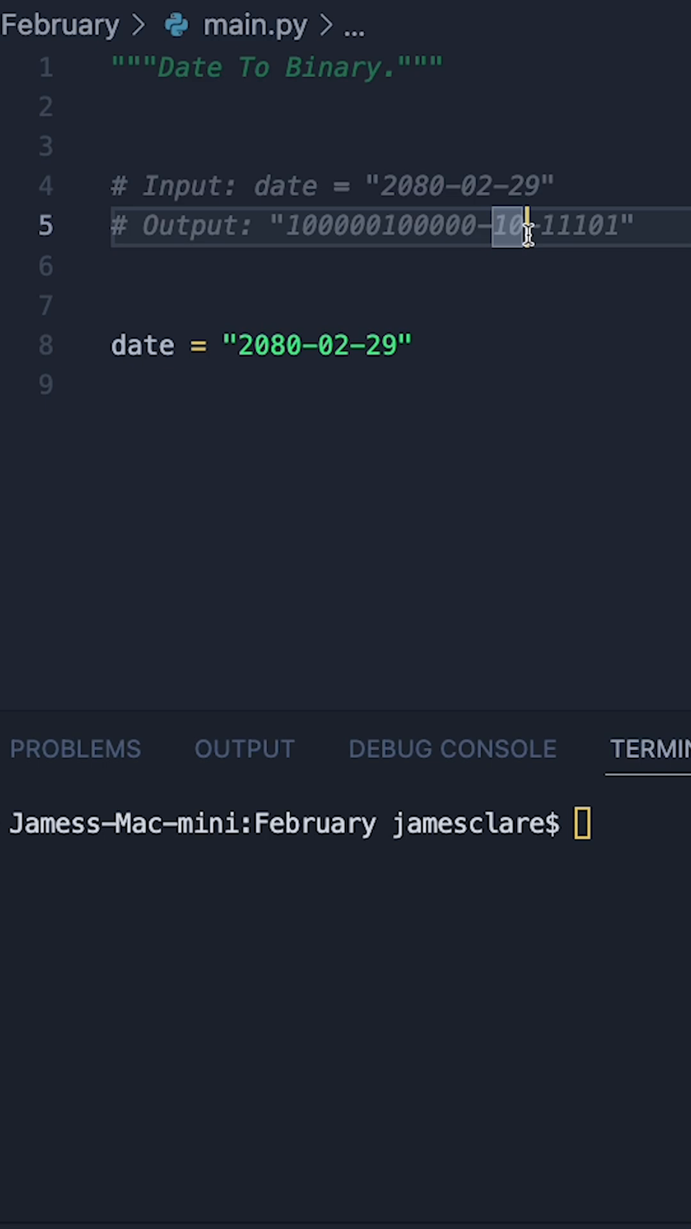
{"action": "left_click", "coordinate": [502, 344]}
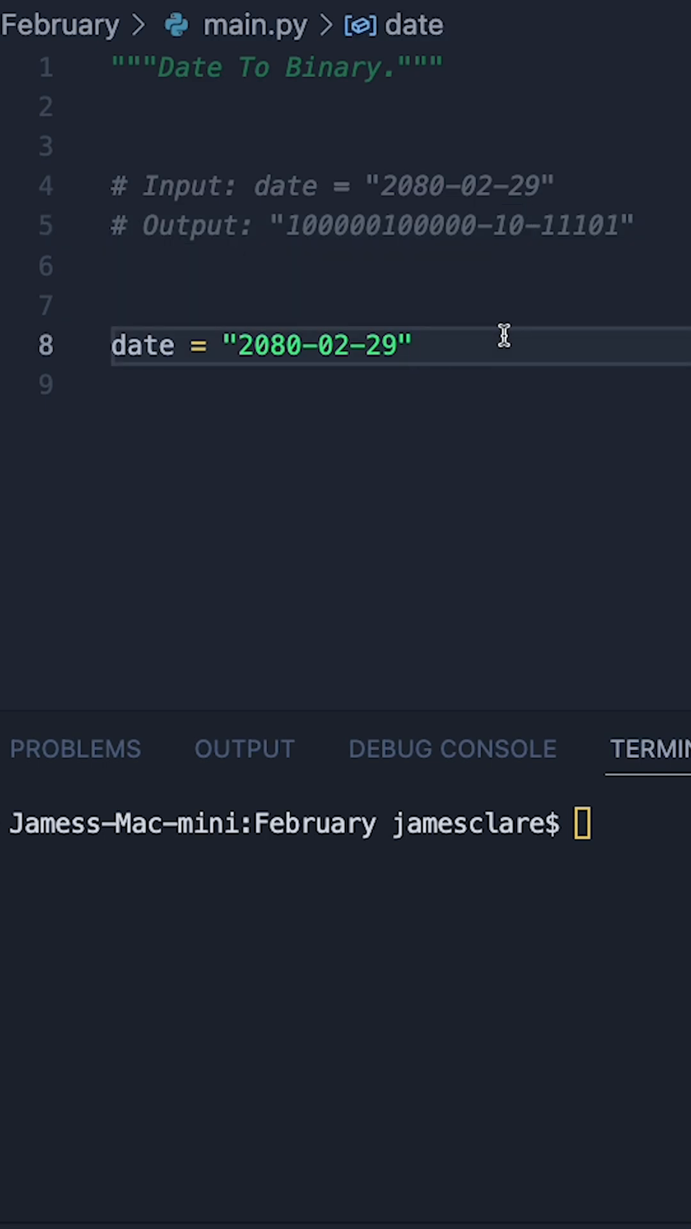
{"action": "double_click", "coordinate": [274, 345]}
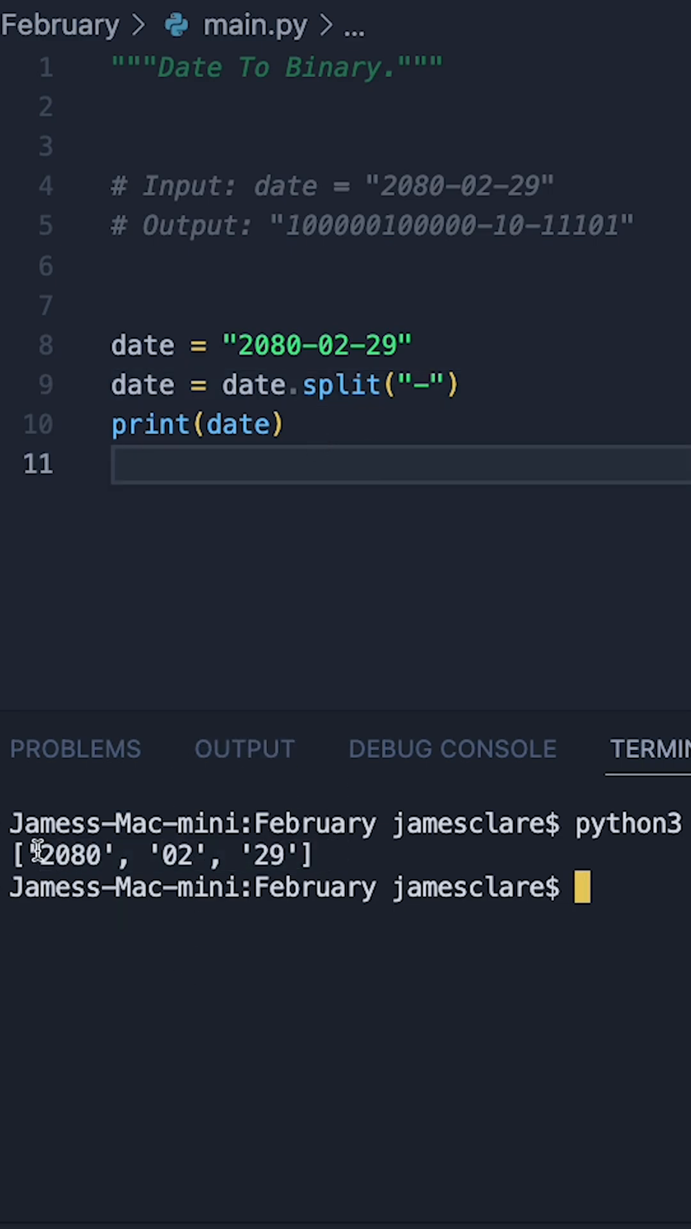
{"action": "double_click", "coordinate": [74, 853]}
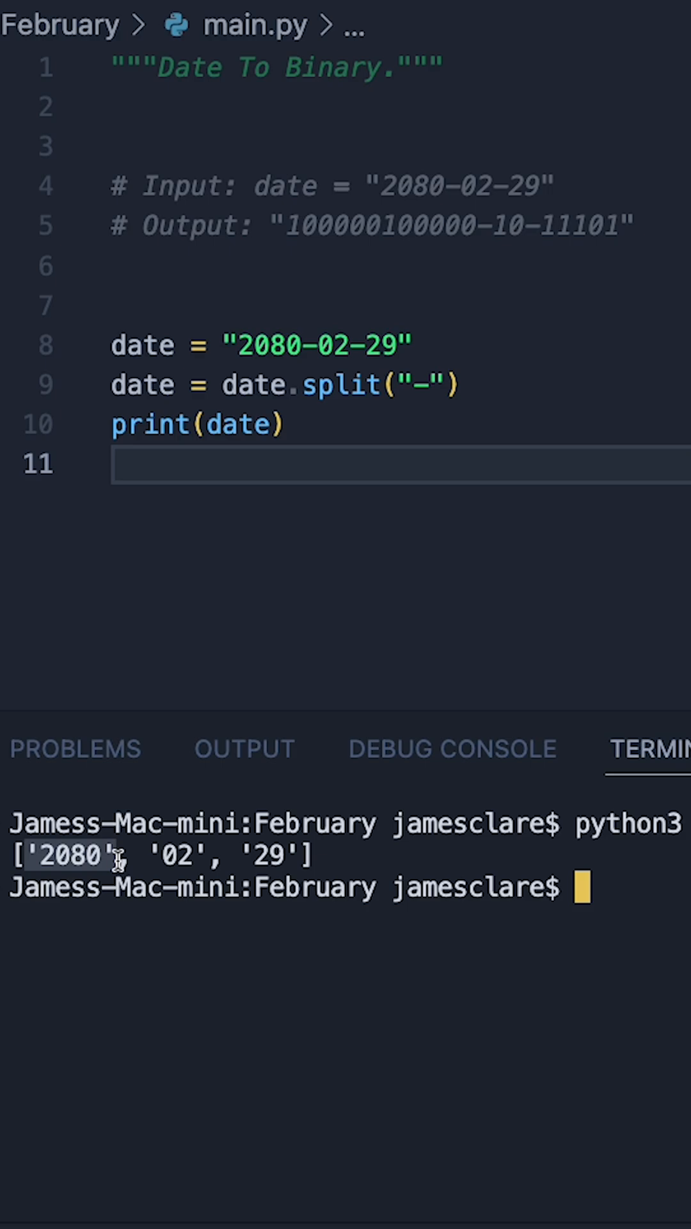
{"action": "left_click", "coordinate": [502, 384]}
{"action": "type", "text": "date = [int(i) for i in date"}
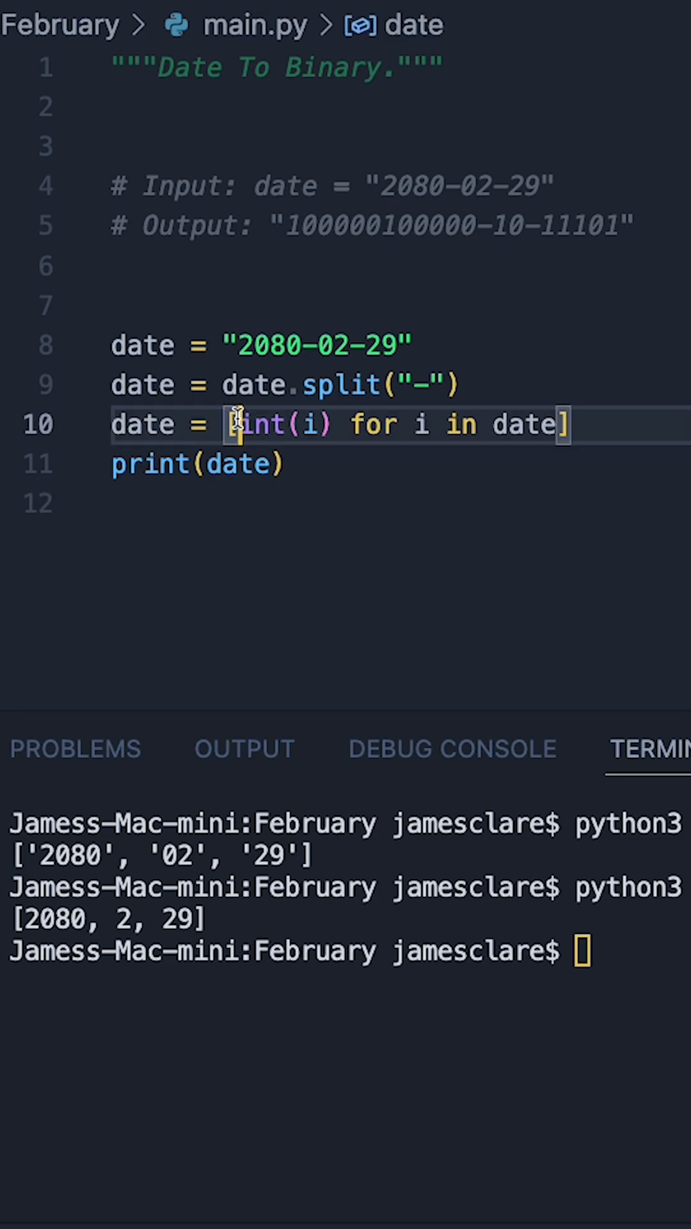
- Start wrapping the int(i) conversion in bin( inside the list comprehension
{"action": "type", "text": "bin("}
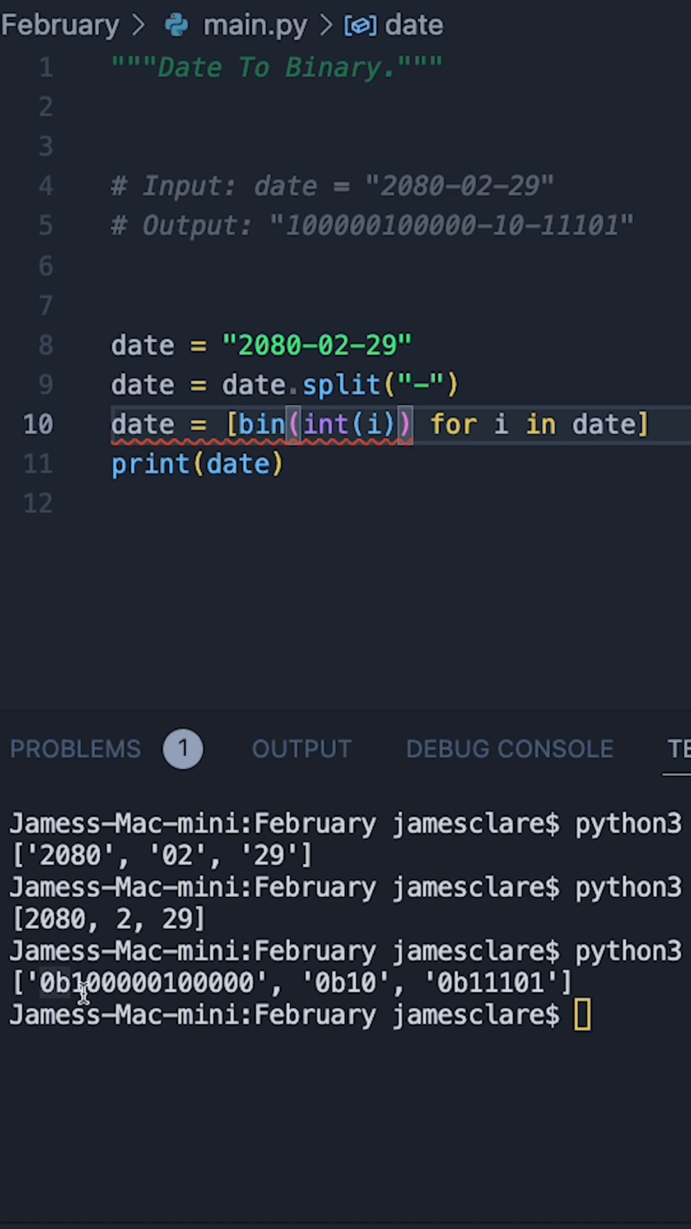
{"action": "mouse_move", "coordinate": [396, 425]}
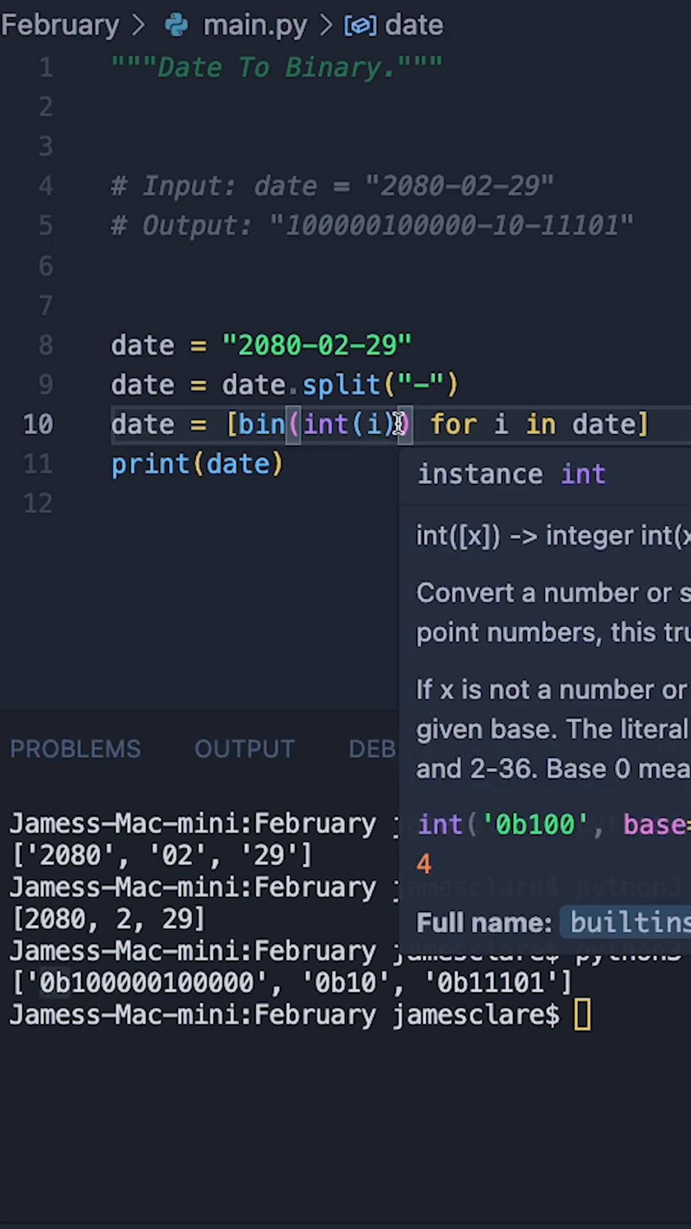
- Append [2:] after bin(int(i)) so each part loses its 0b prefix
{"action": "type", "text": "[2:]"}
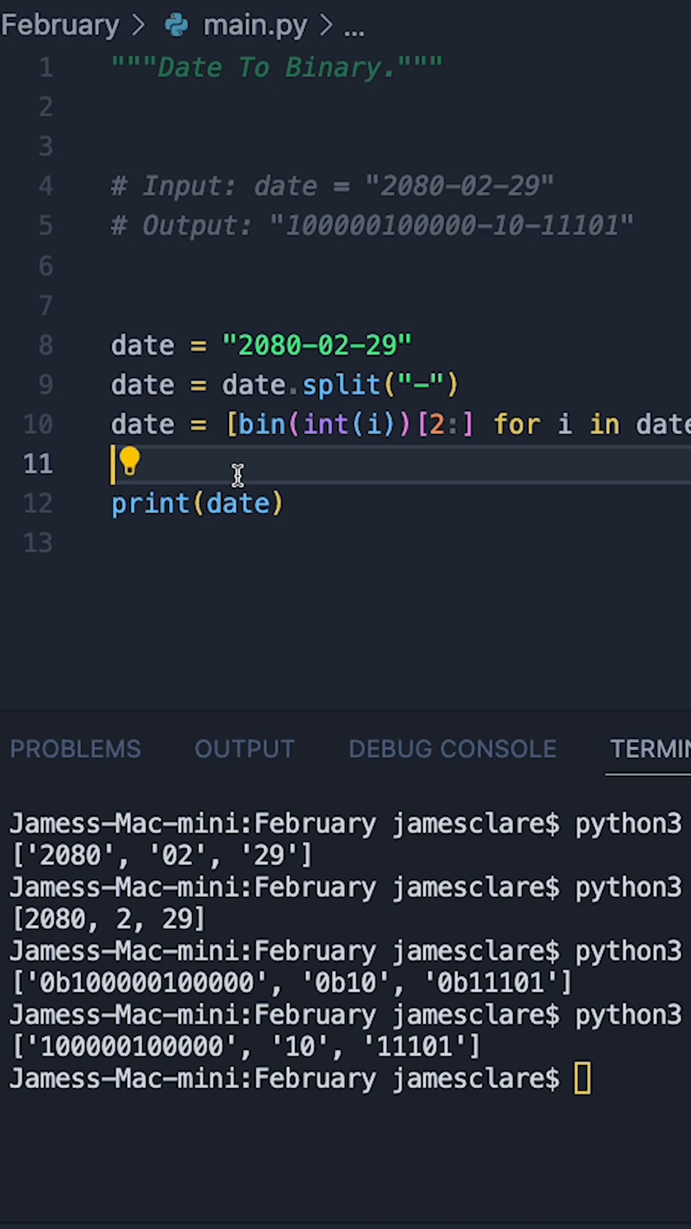
- Write date = "-".join(date) on line 11 to join the binary parts with dashes
{"action": "type", "text": "date ="}
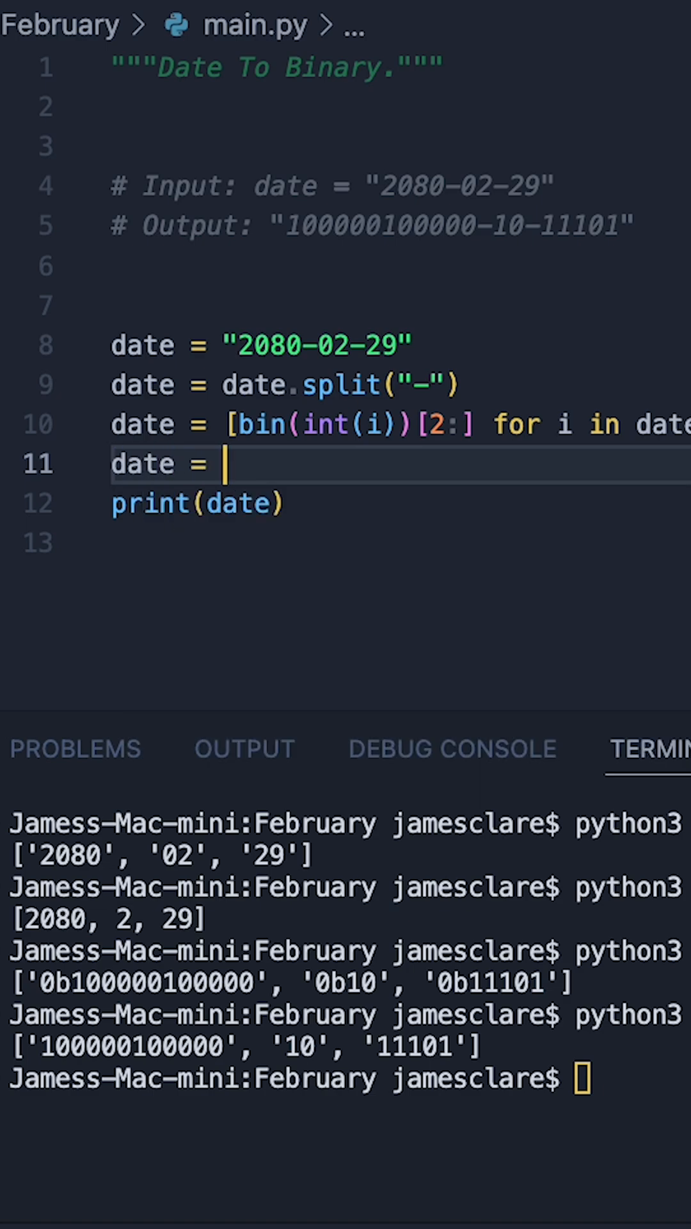
{"action": "type", "text": "\"-\""}
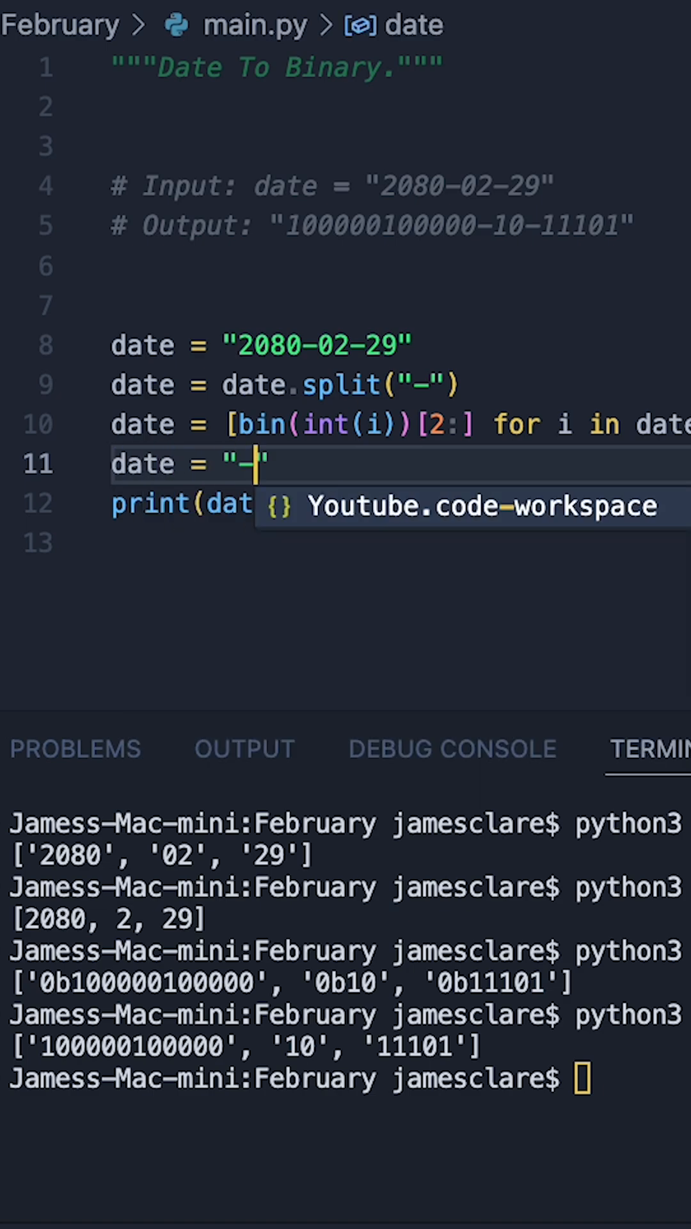
{"action": "type", "text": ".join"}
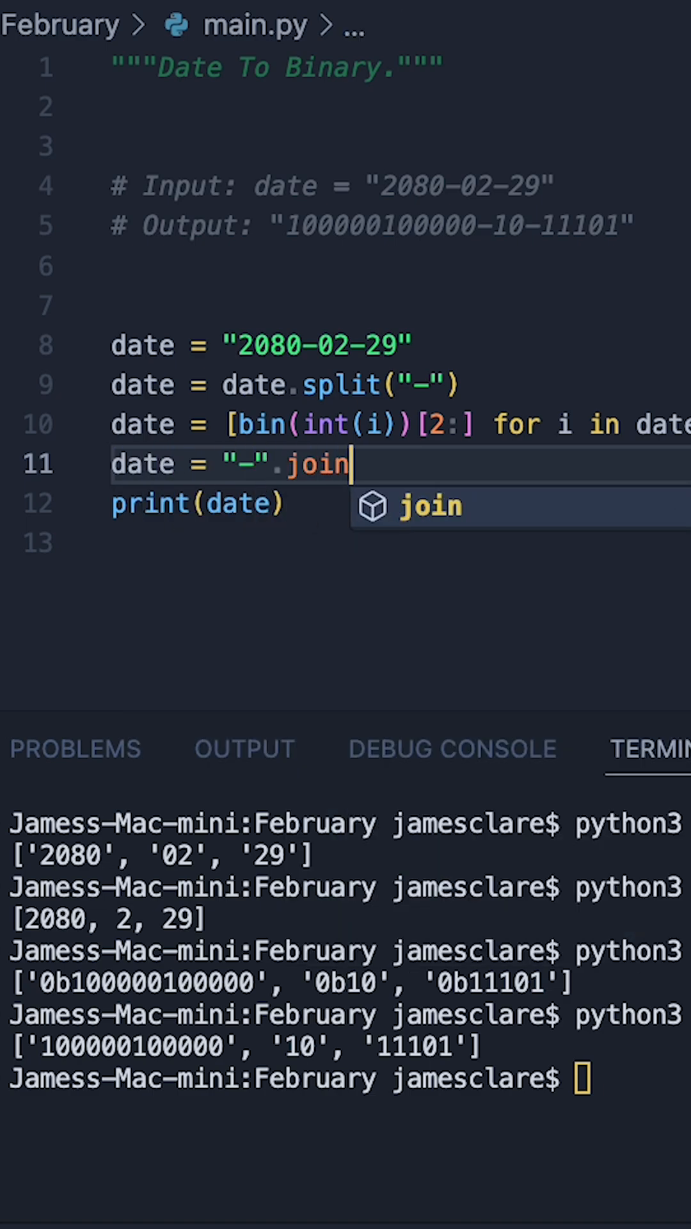
{"action": "type", "text": "(date"}
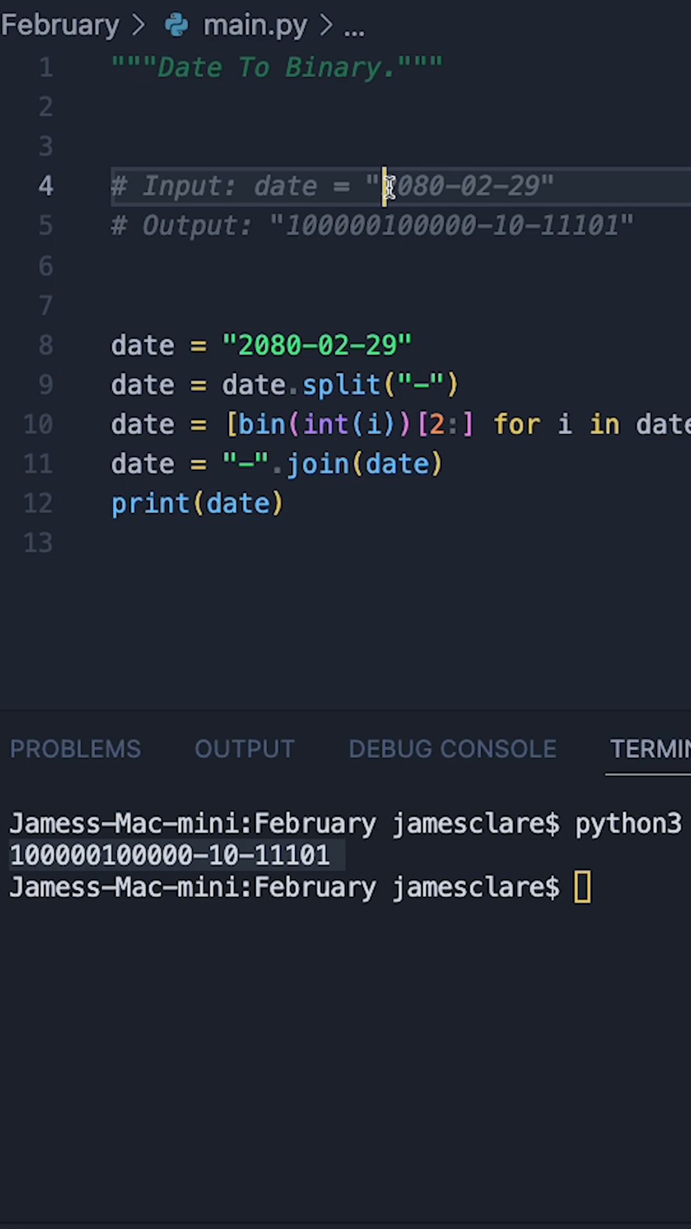
{"action": "double_click", "coordinate": [470, 186]}
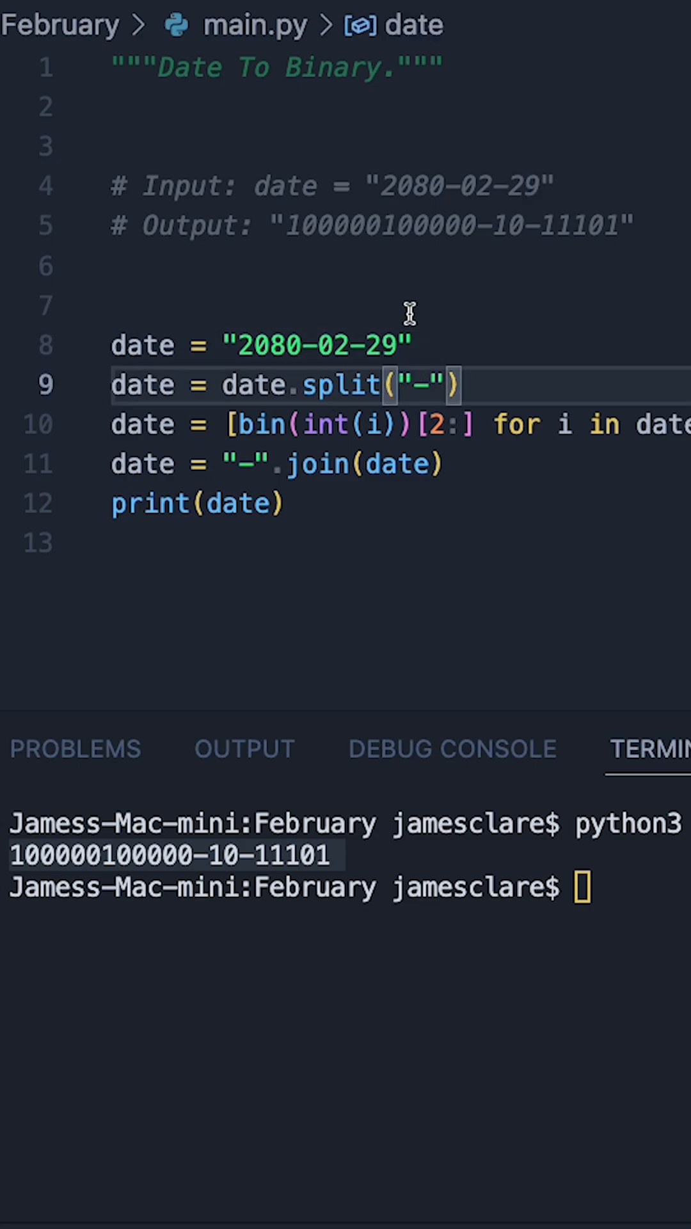
{"action": "left_click", "coordinate": [156, 345]}
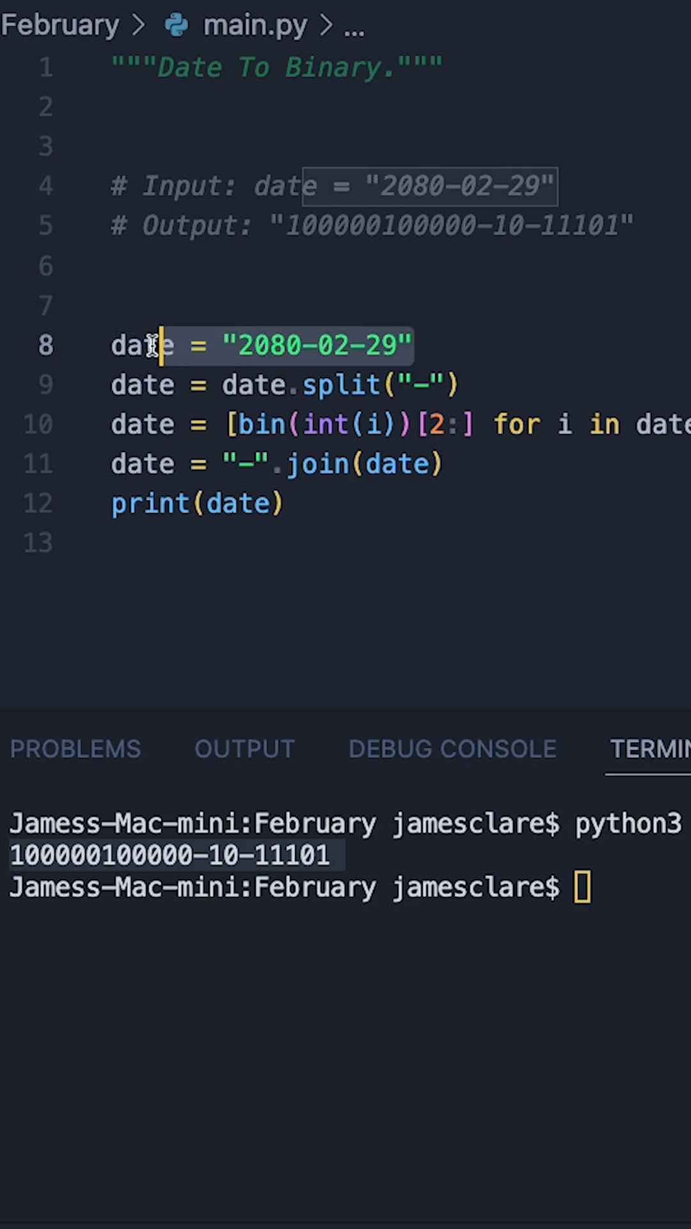